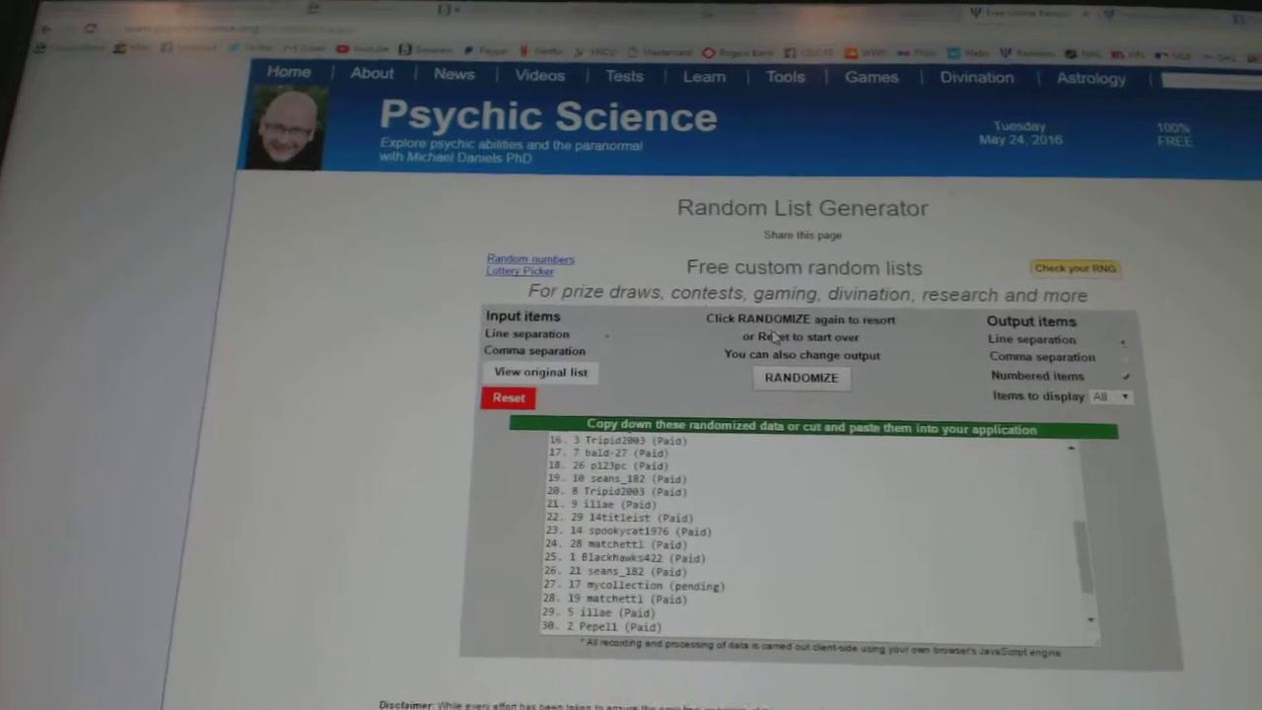
- Randomize the entered names into a new numbered order in the output box
click(801, 379)
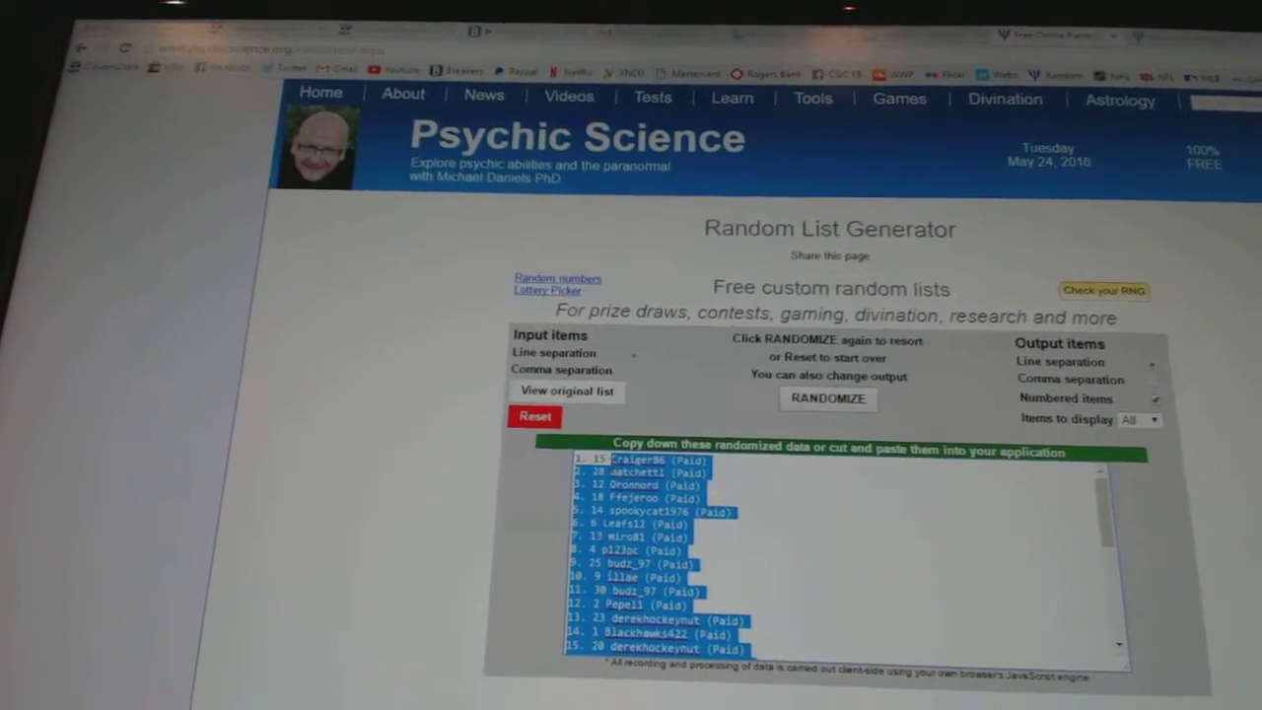
- Randomize the team and city names twice to get a freshly shuffled numbered list
click(813, 98)
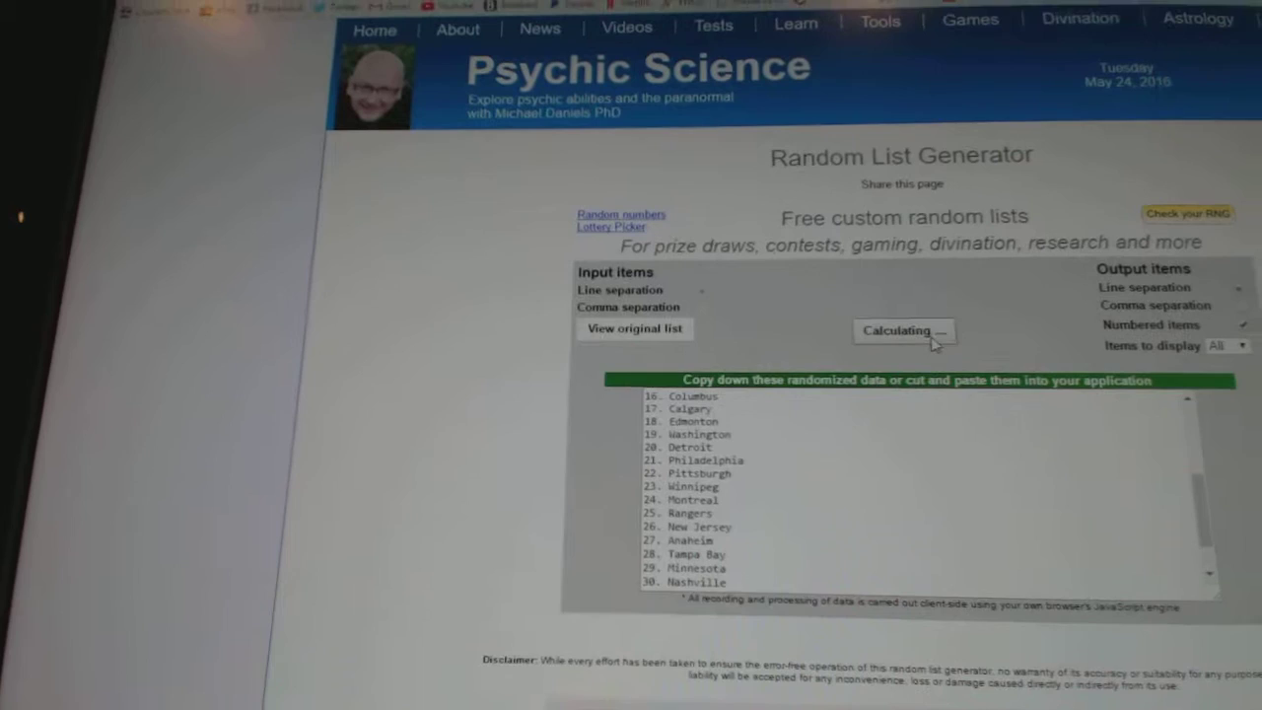
click(904, 331)
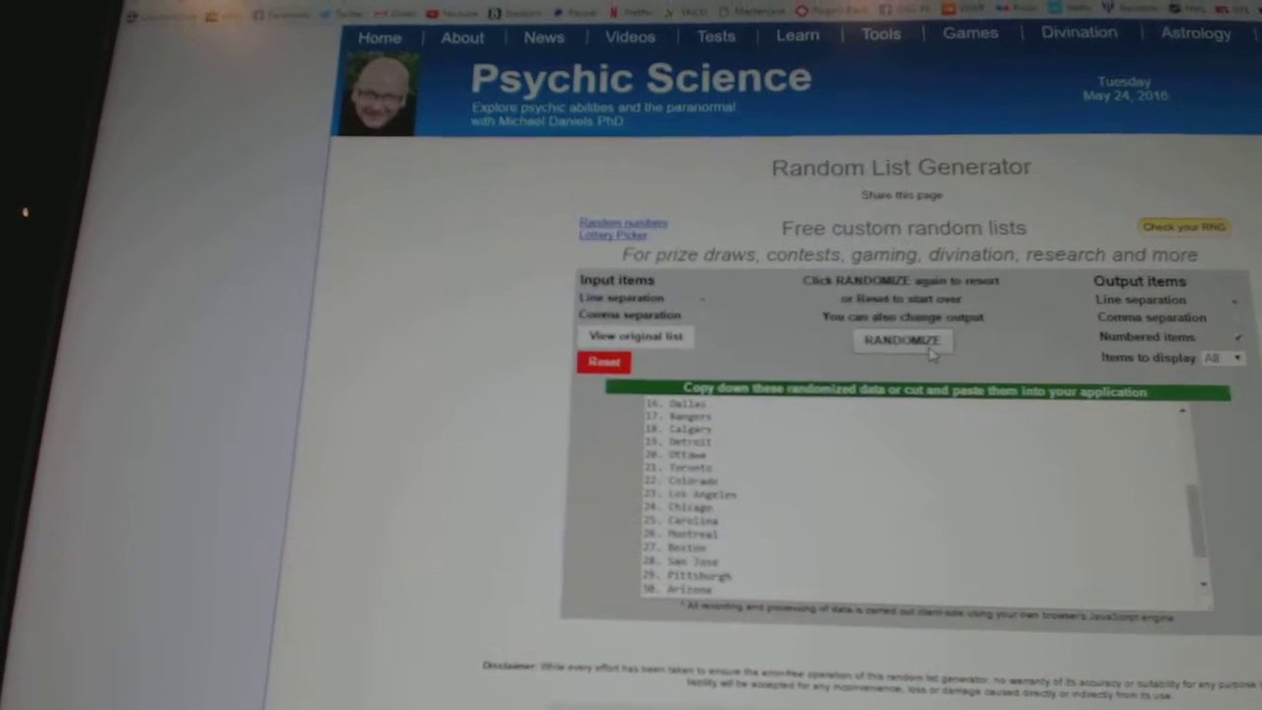